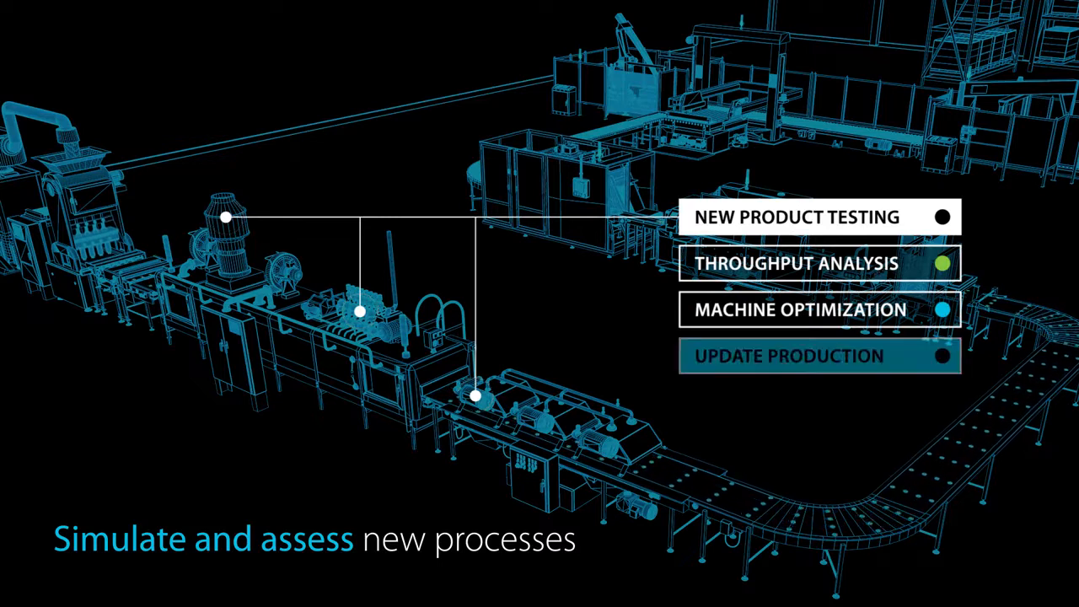
click(819, 356)
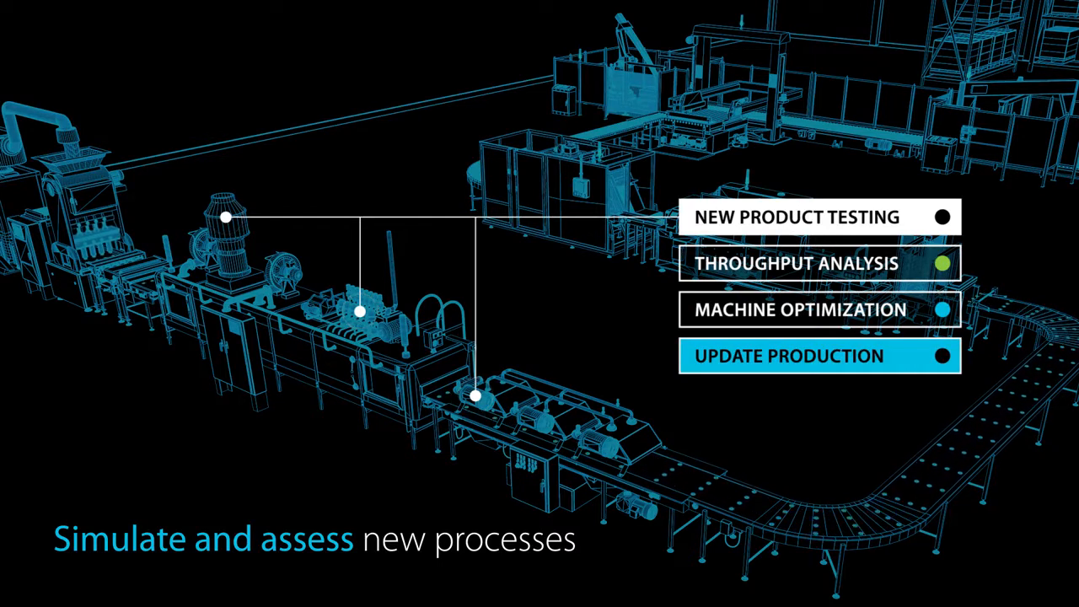